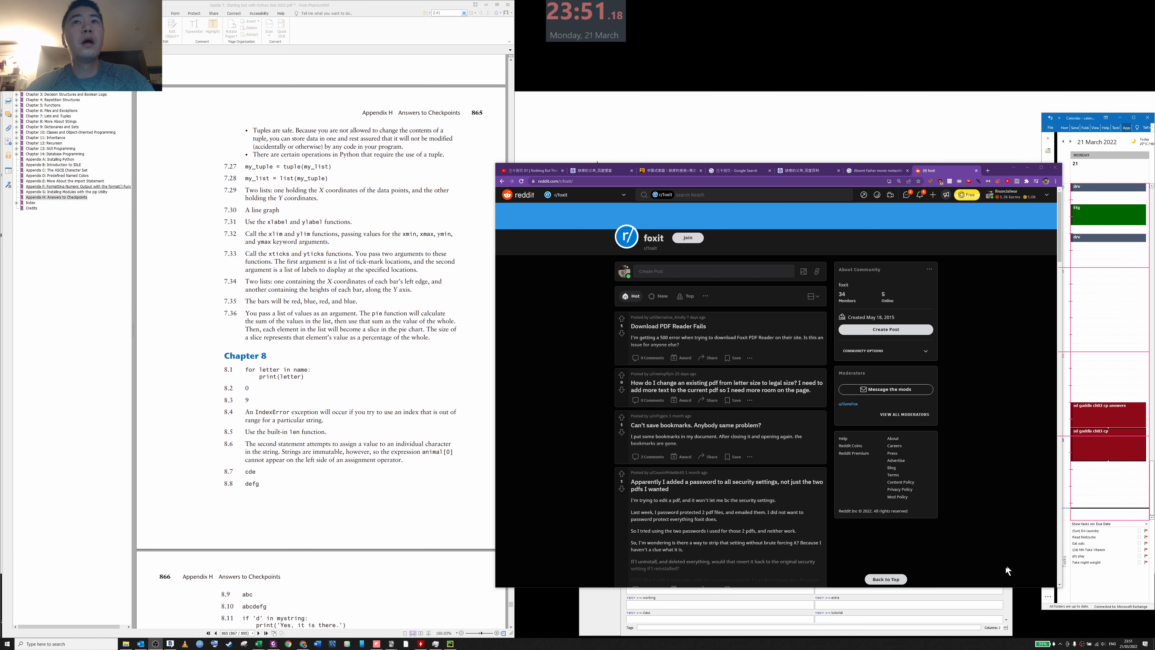
mouse_move(649, 456)
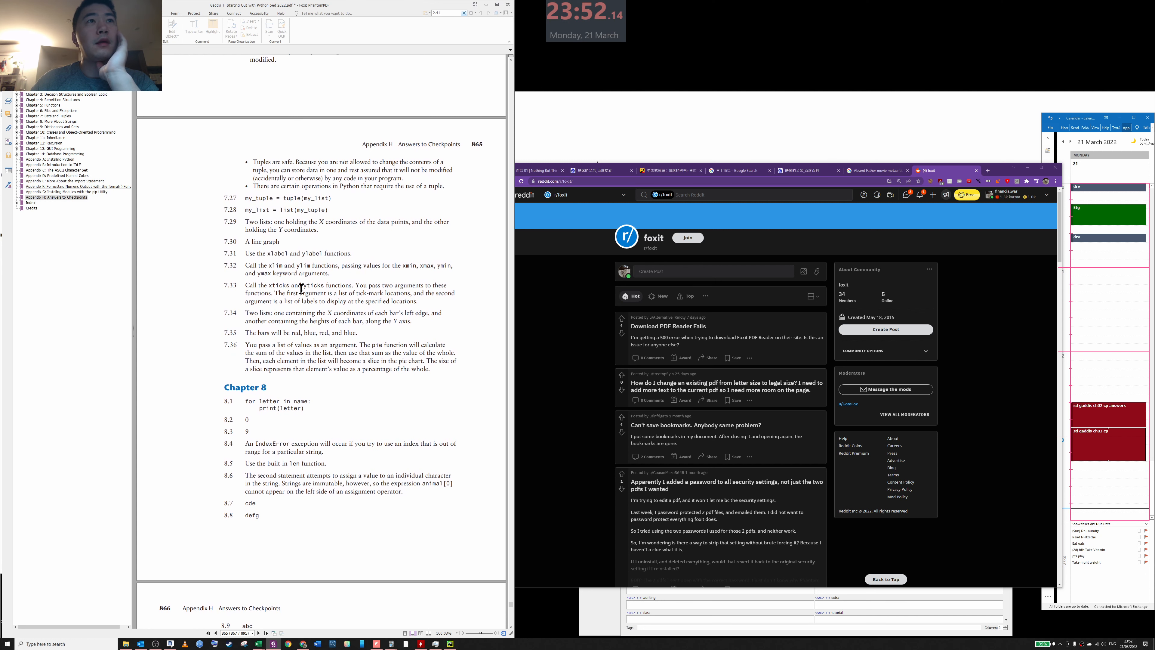
- Scroll the textbook back up to the programming exercises before leaving for the Start page
scroll(down, 3)
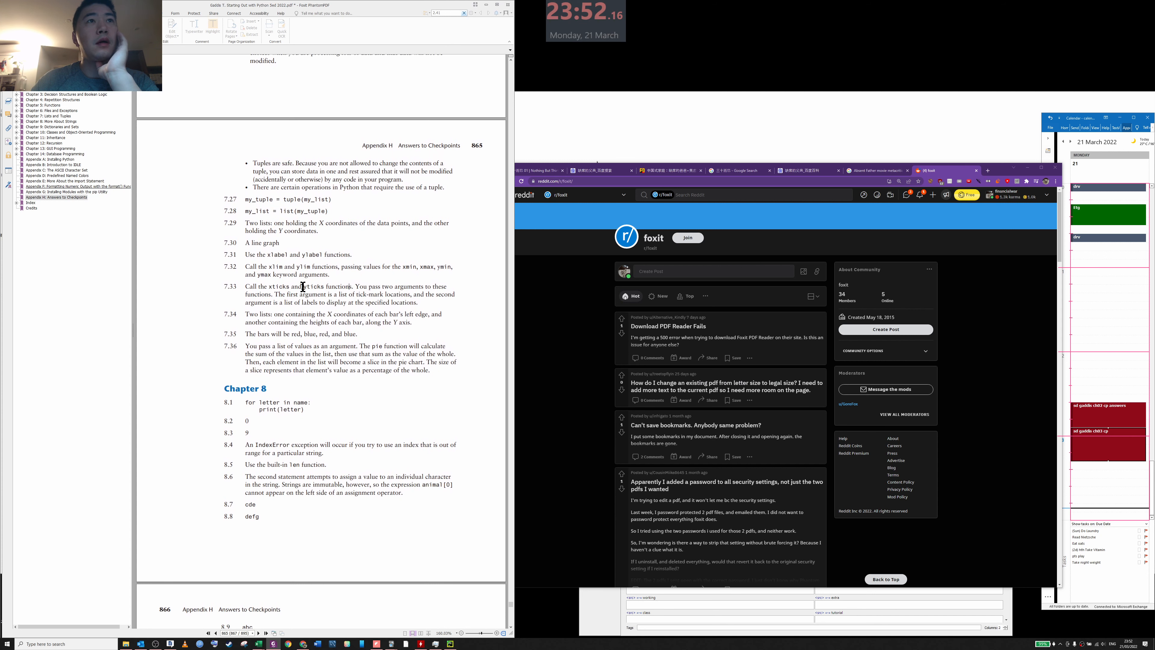
scroll(up, 3)
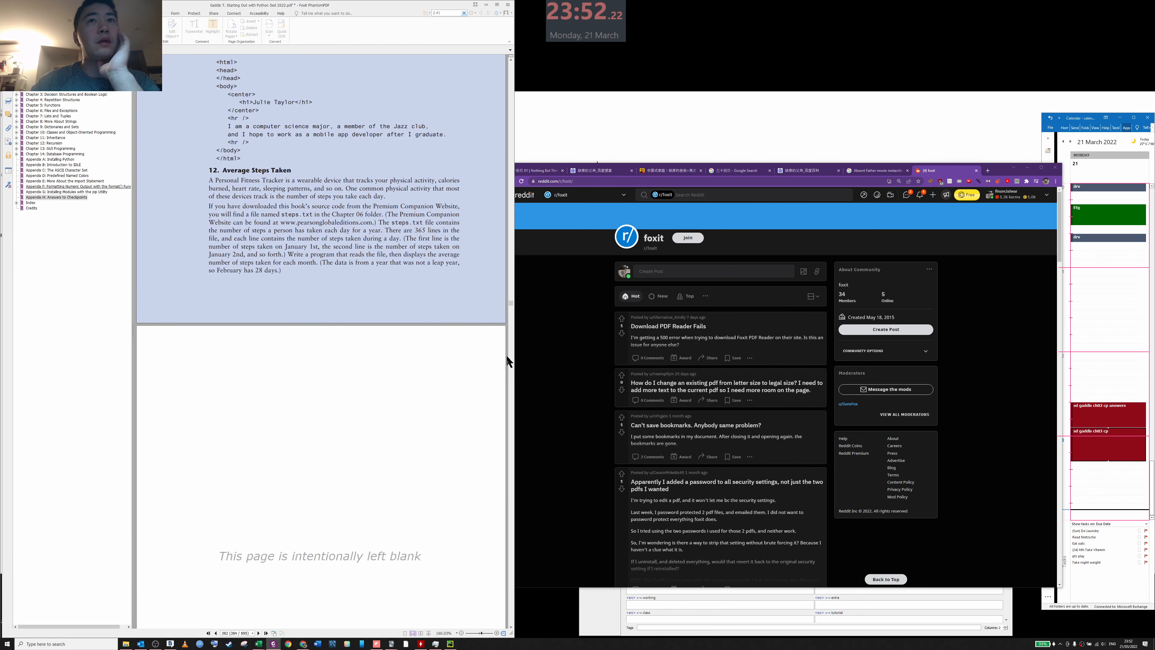
scroll(up, 3)
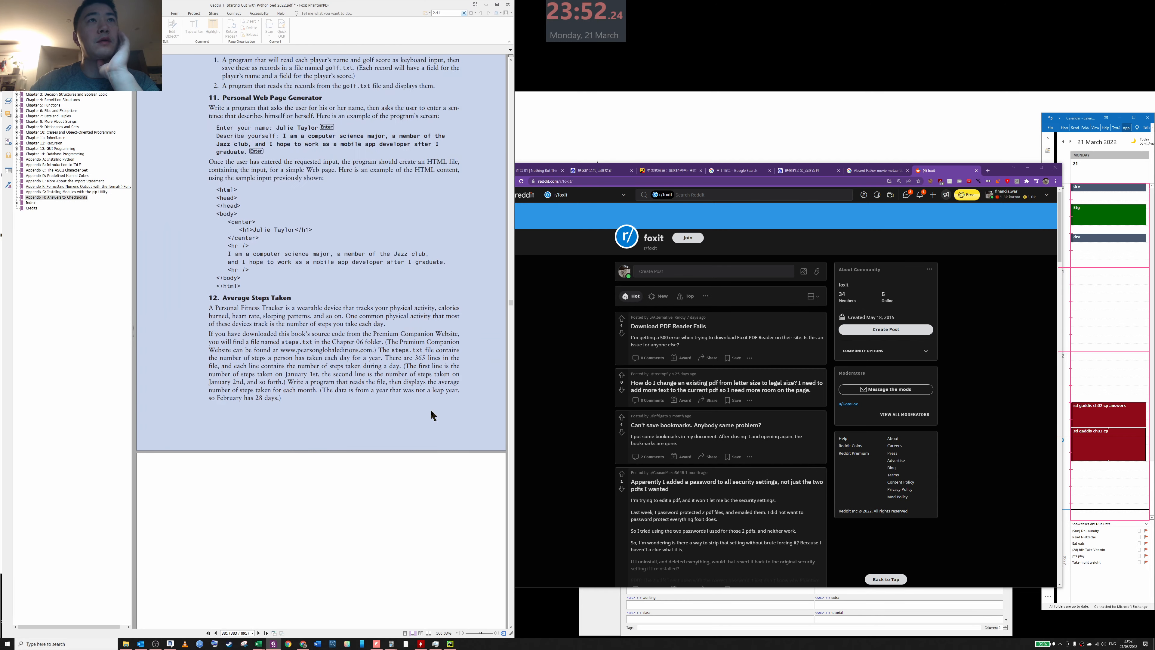
scroll(up, 3)
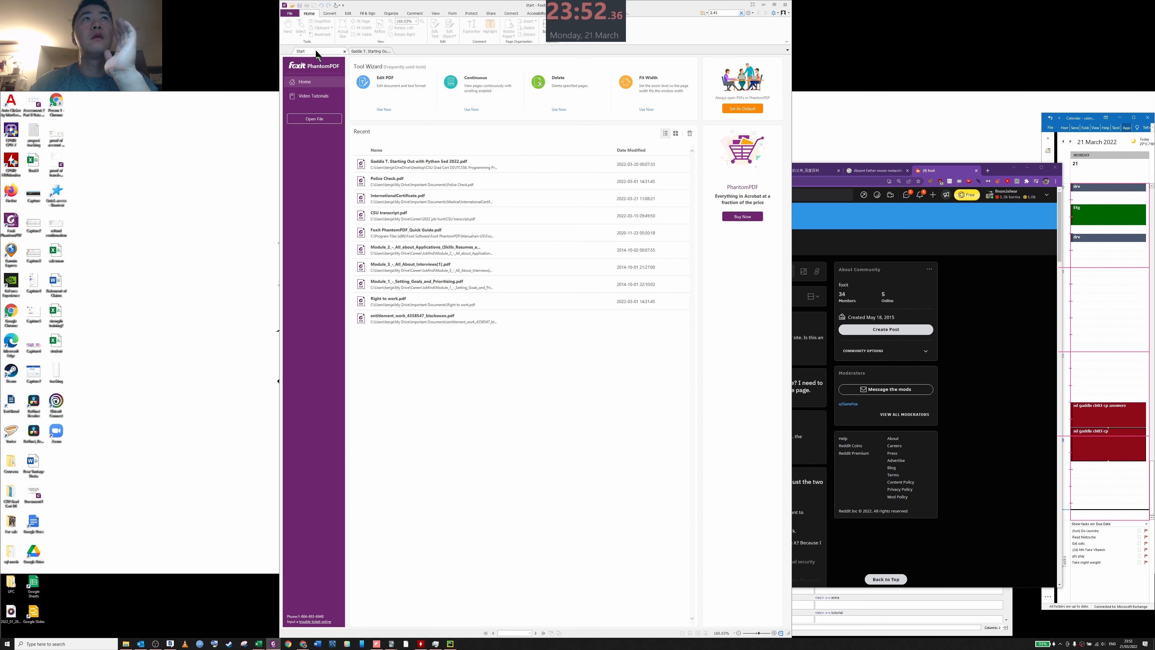
- Jump through the Chapter 3, Chapter 6 and Appendix D bookmarks to the named colors table on page 836
click(368, 50)
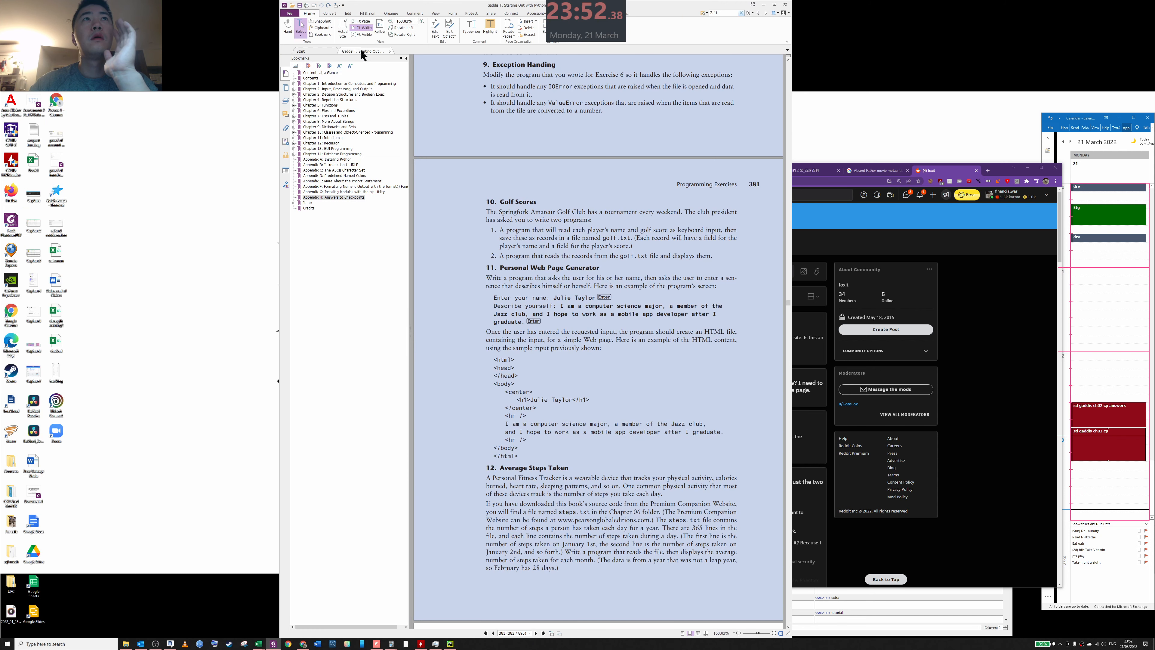
click(332, 95)
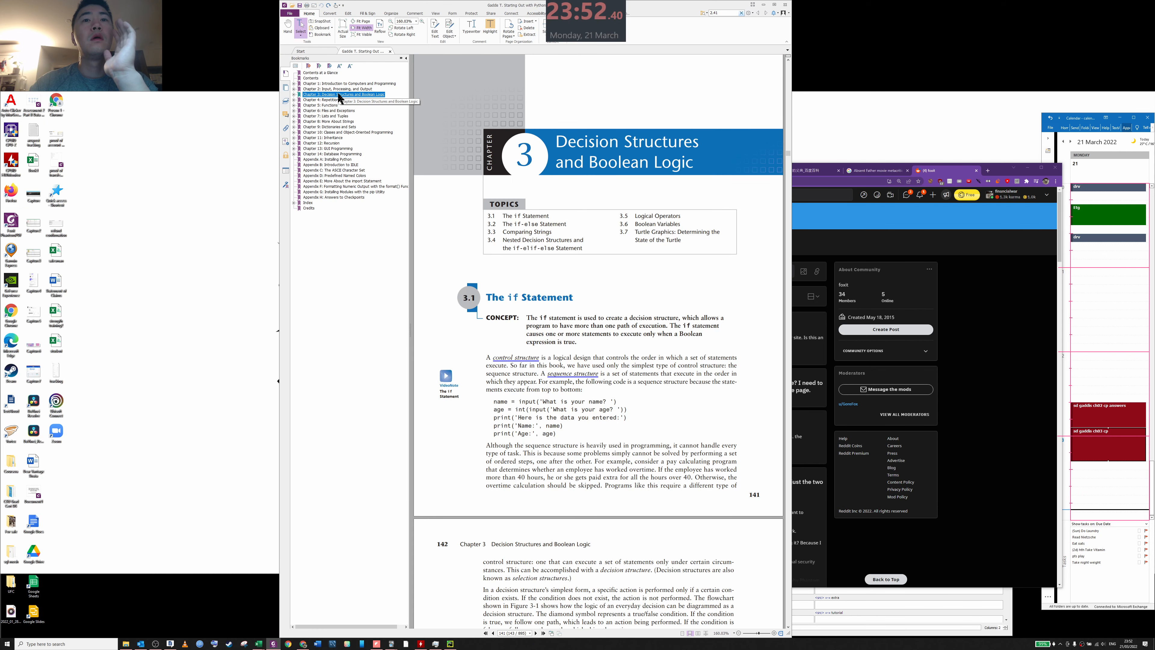
click(329, 111)
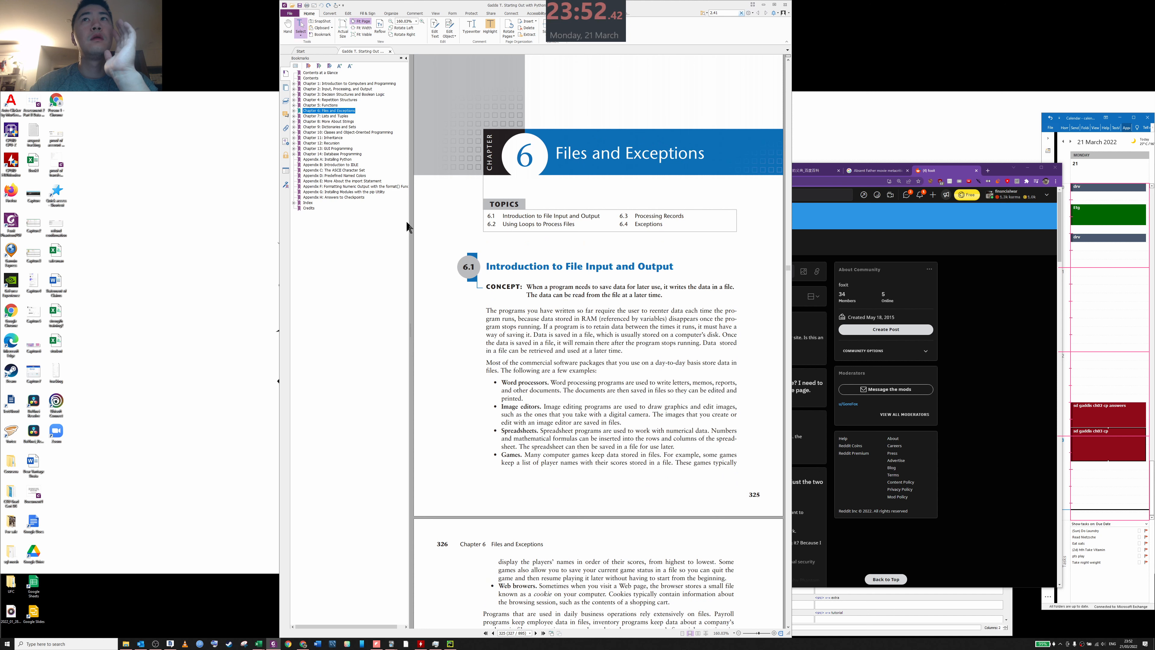
click(334, 175)
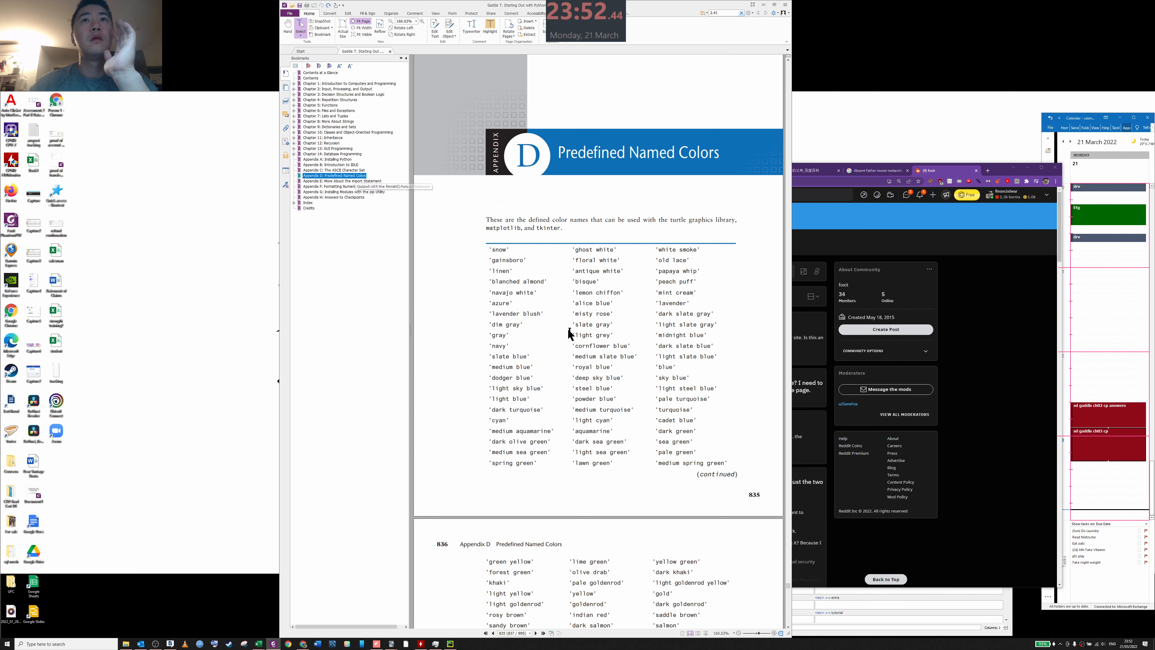
scroll(down, 3)
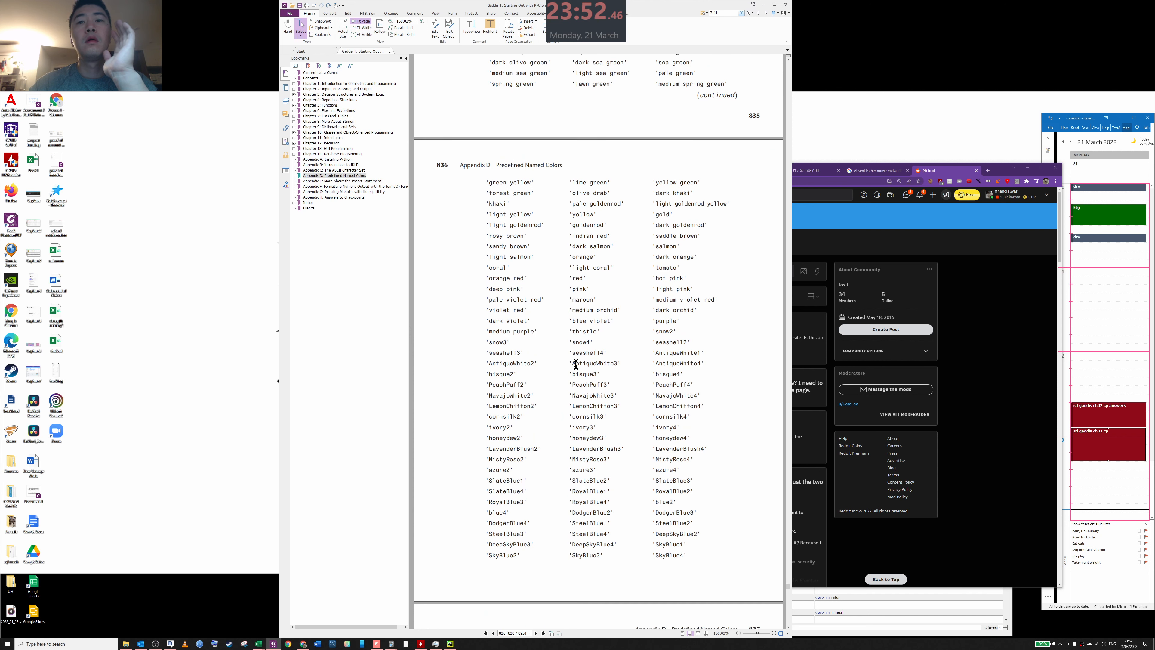